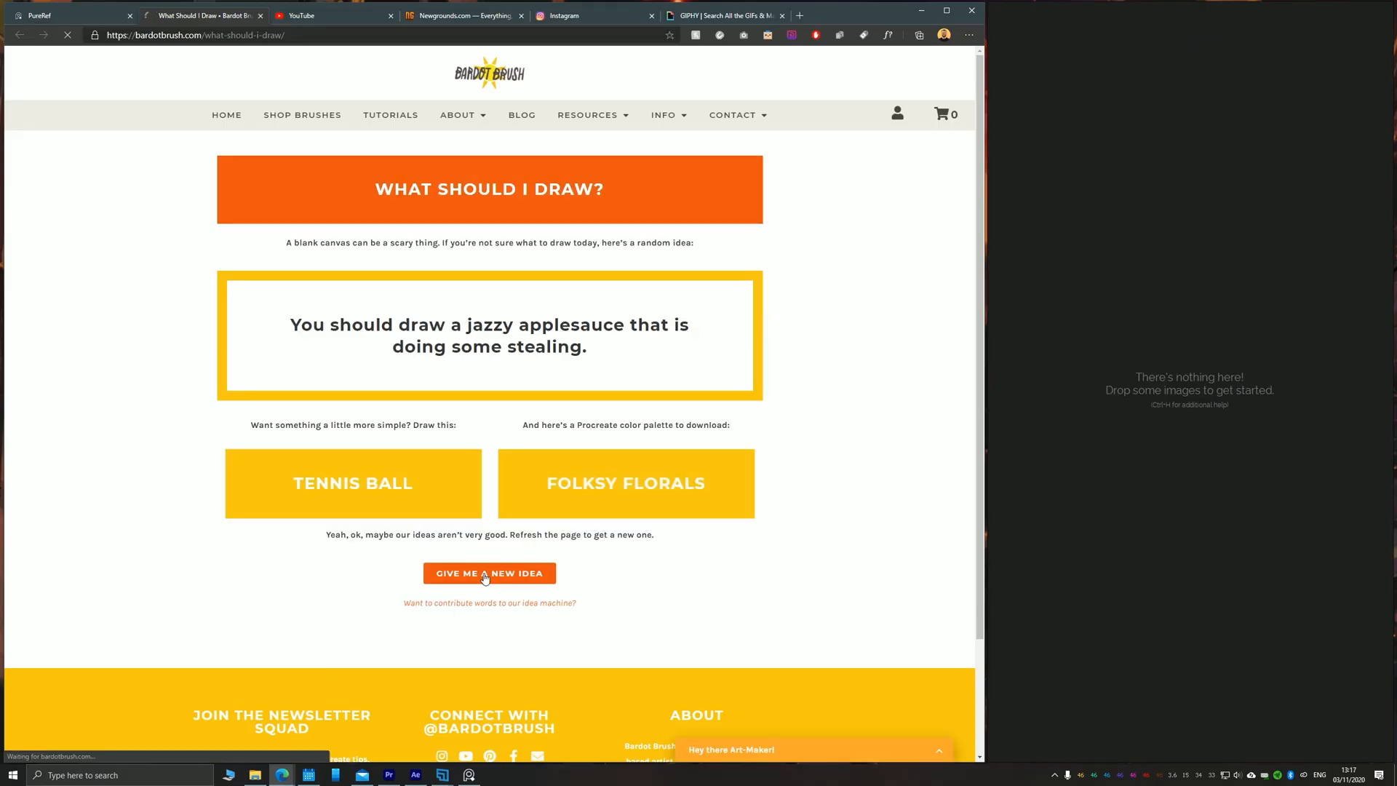
Generate a fresh random drawing prompt with 'Give me a new idea'.
click(489, 573)
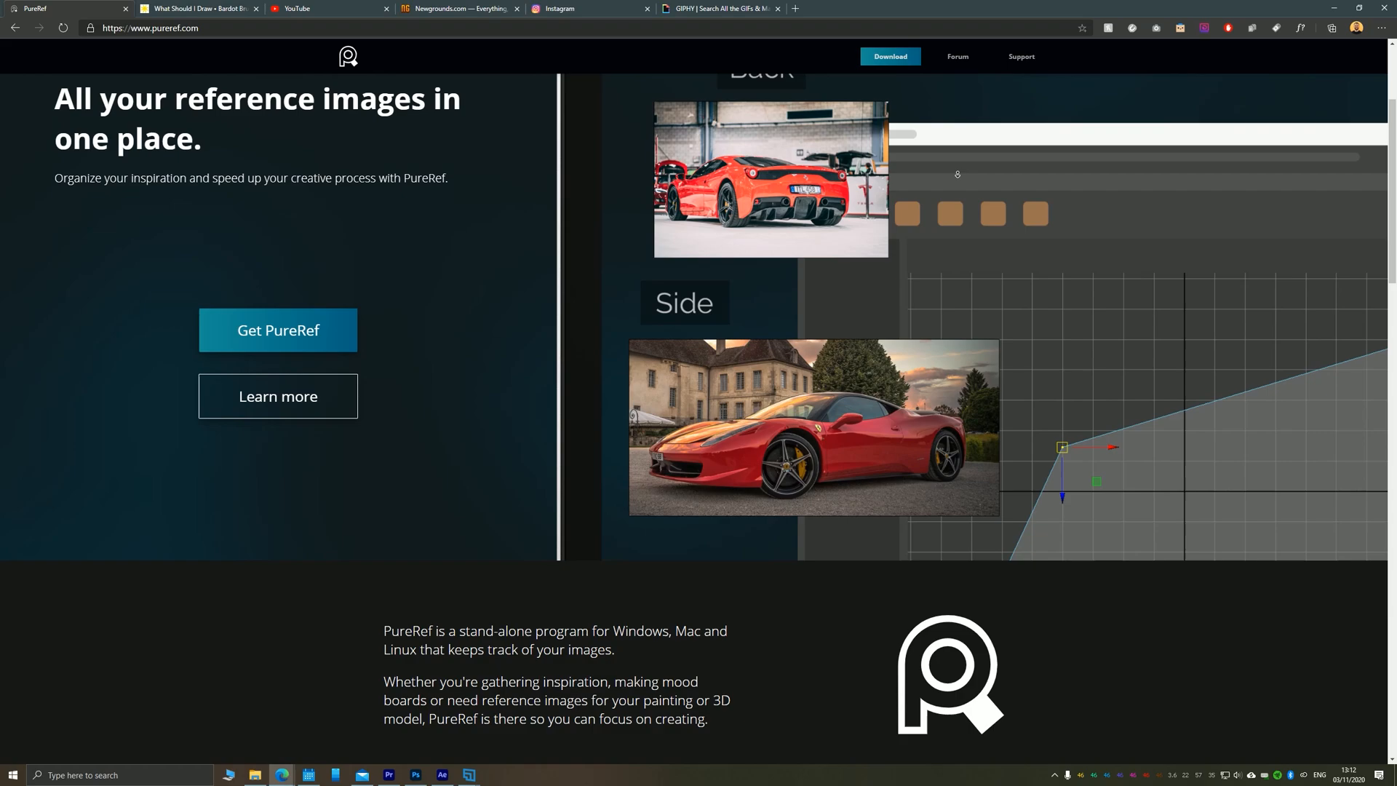
Scroll the PureRef homepage through drag-and-drop and always-on-top down to cross-platform support.
scroll(down, 3)
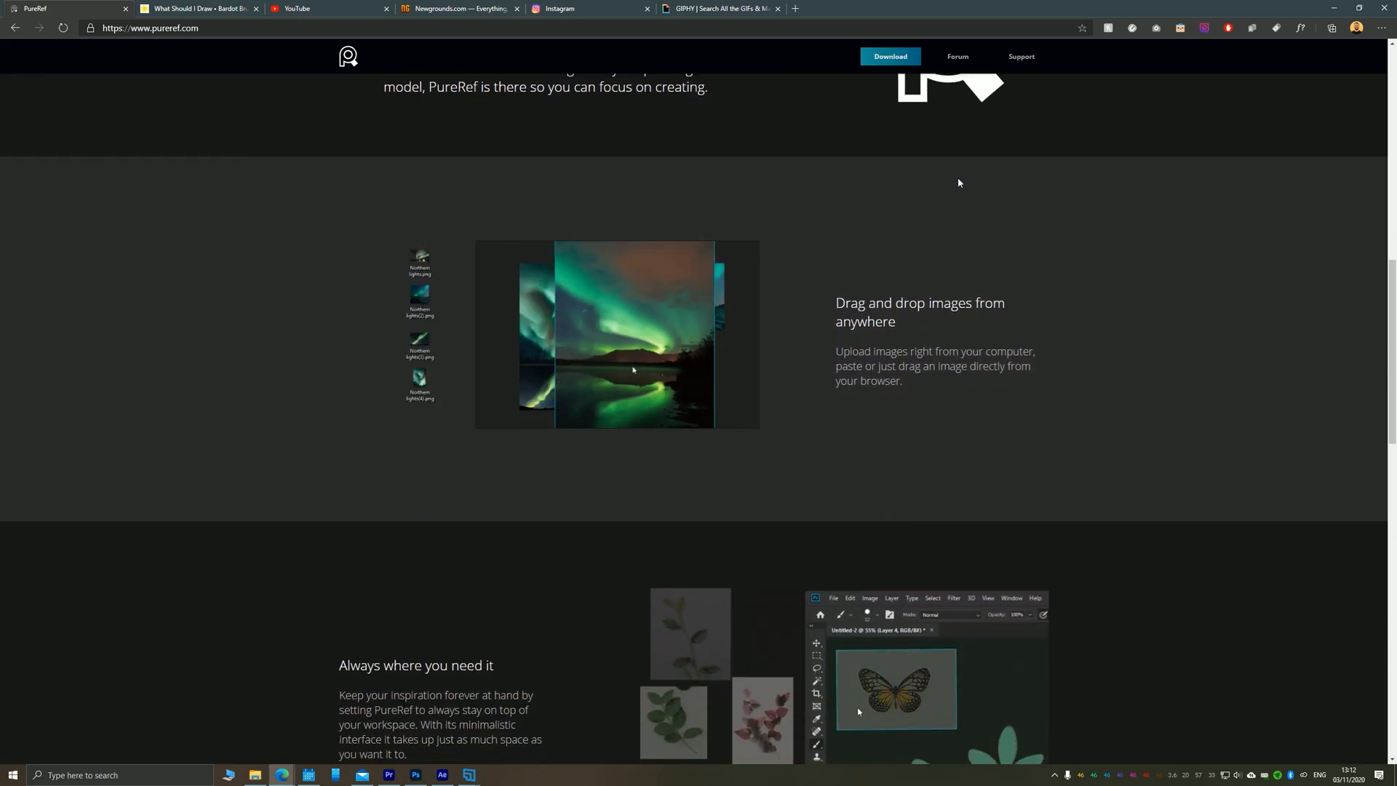
scroll(down, 3)
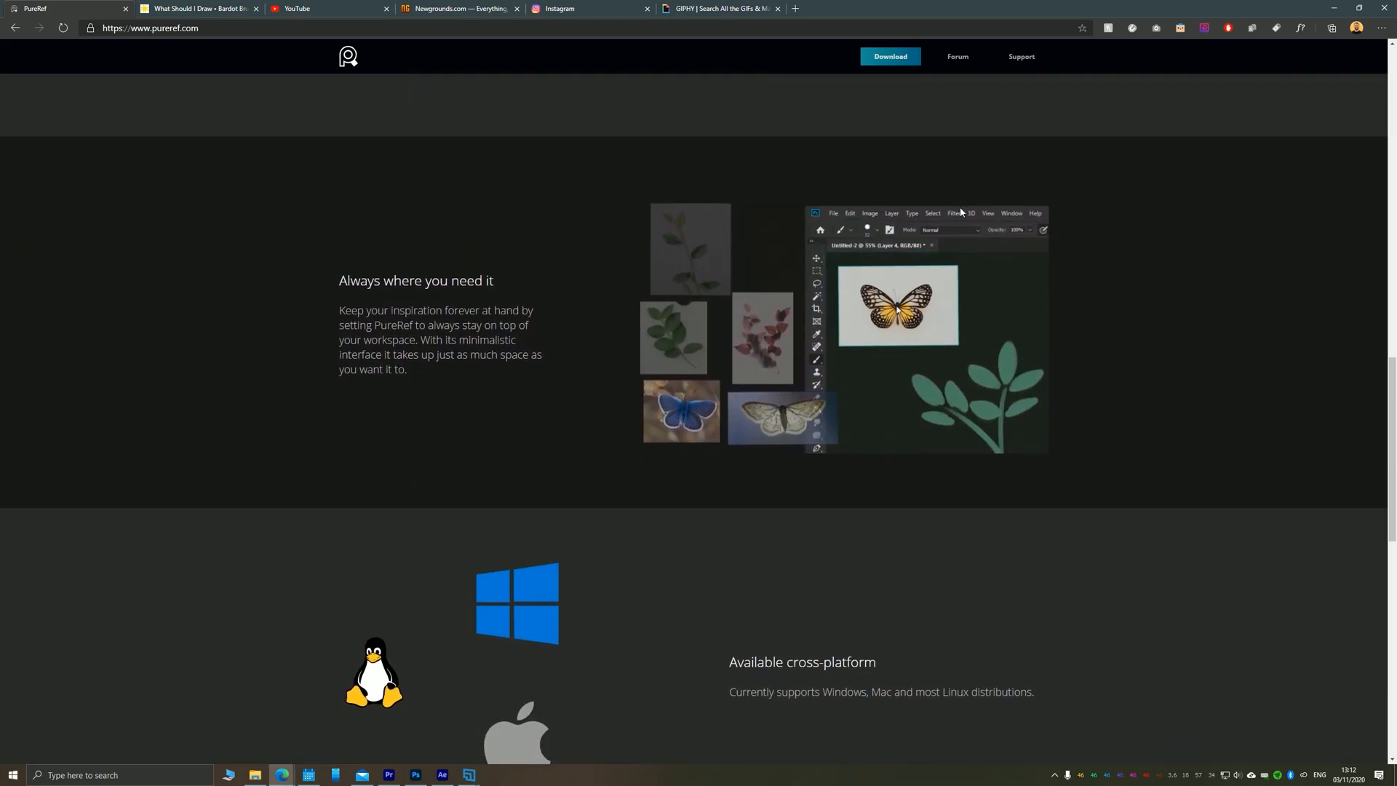
scroll(down, 3)
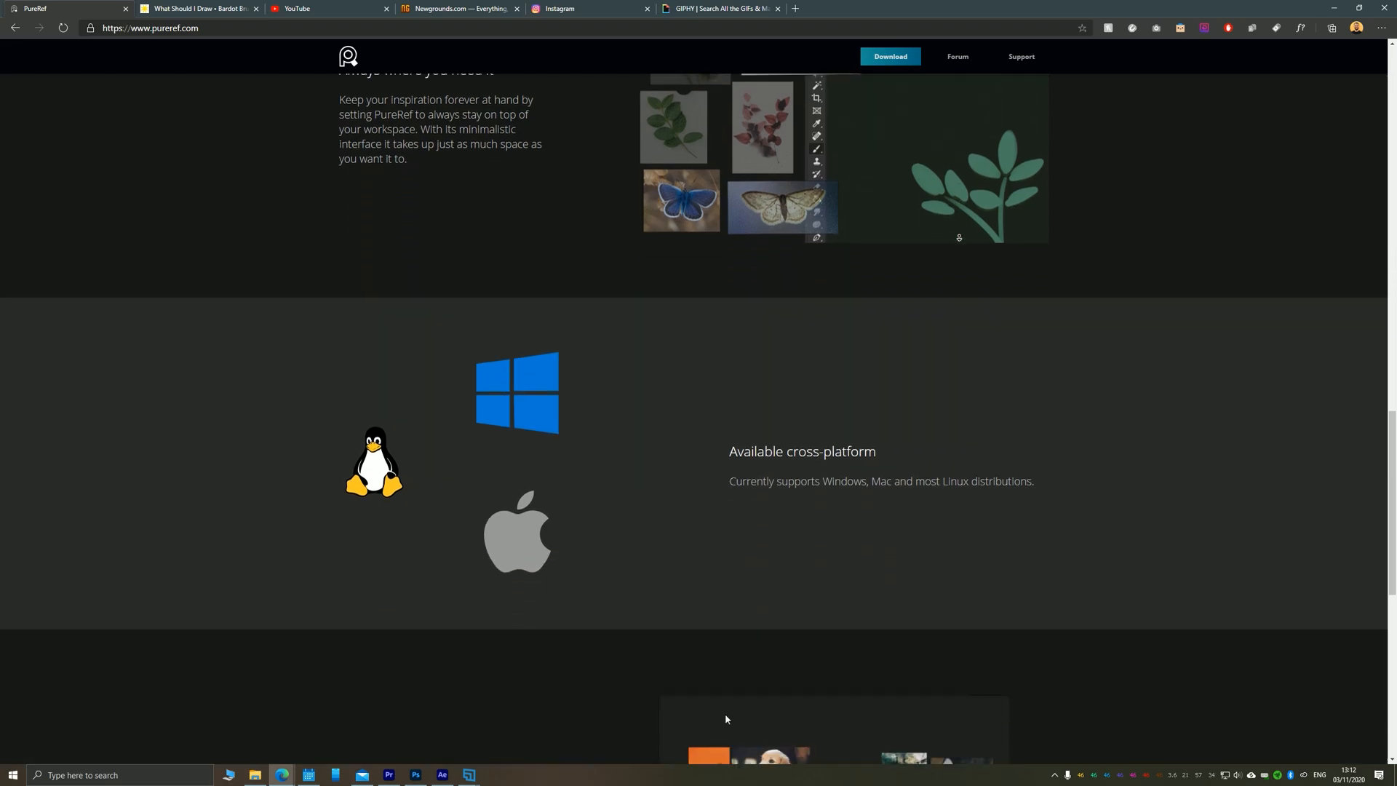
scroll(down, 3)
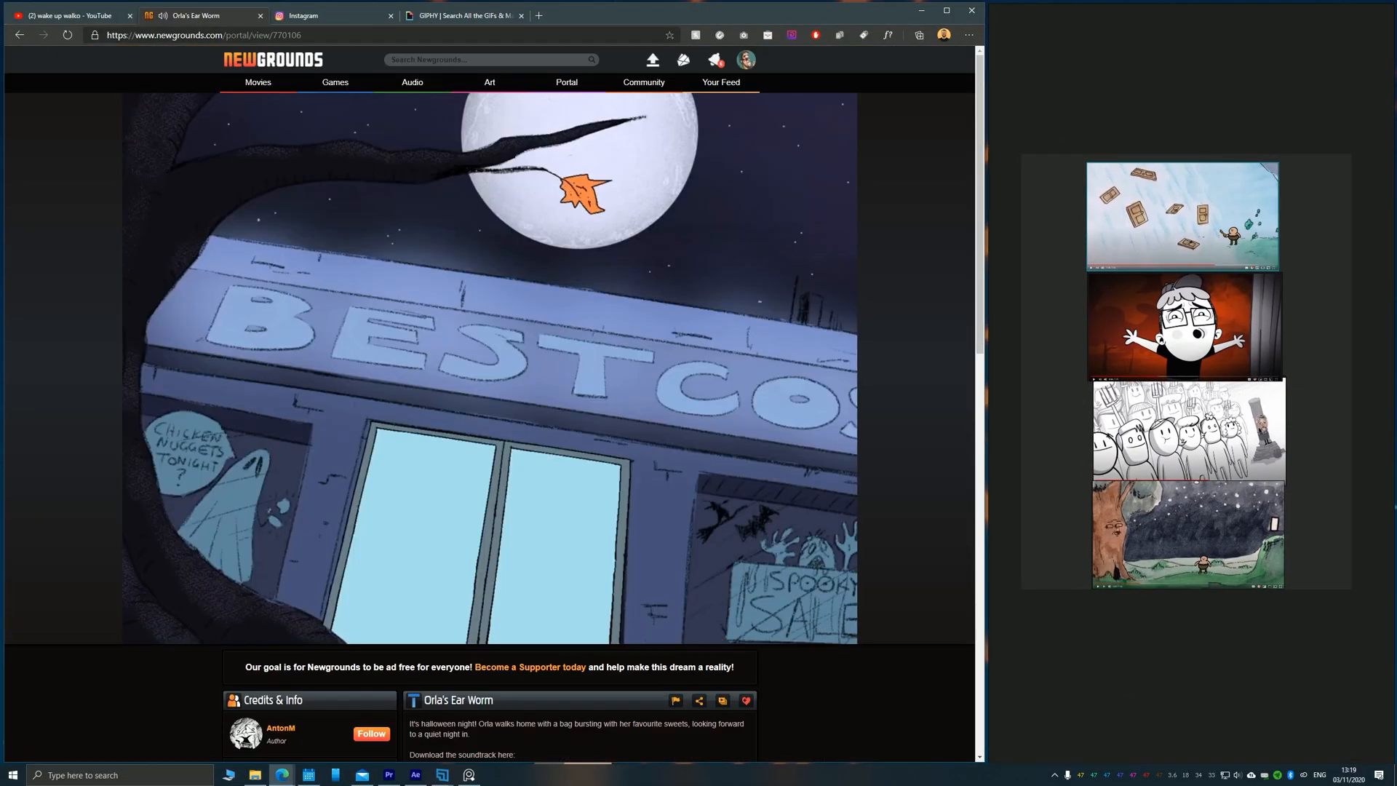
Resume the Newgrounds cartoon to hunt for the next frame to capture.
click(491, 357)
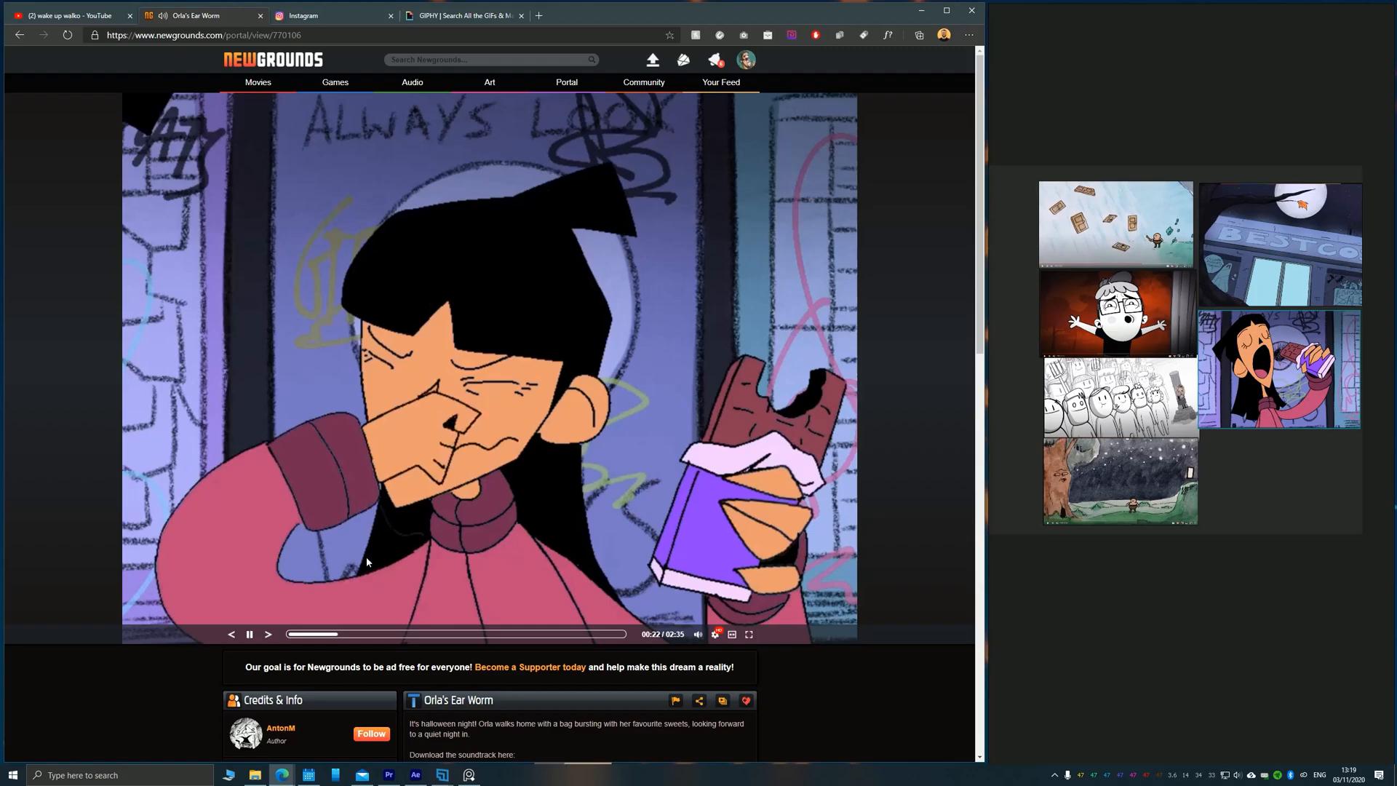